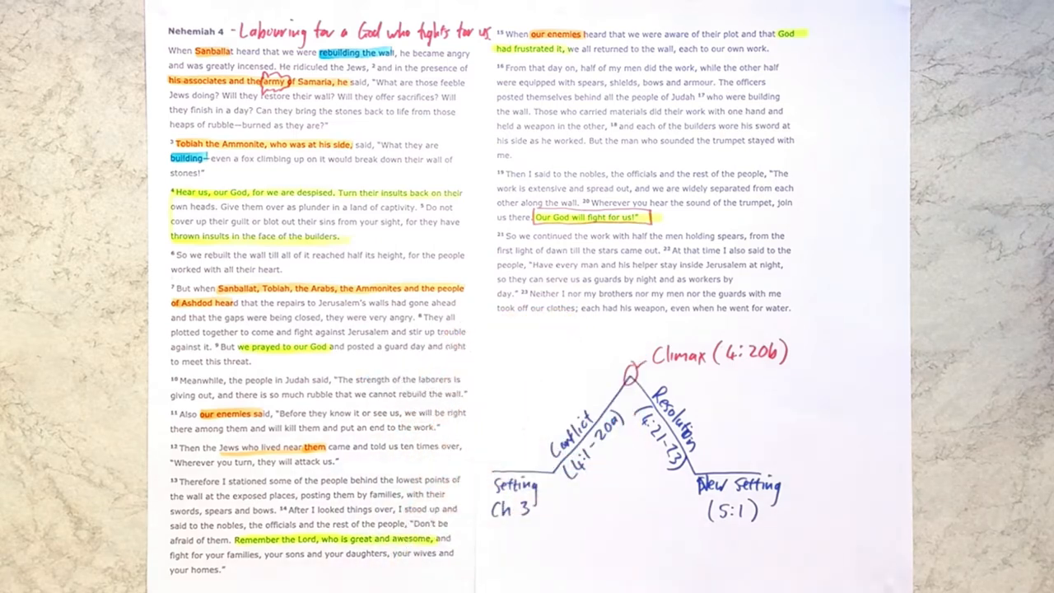
mouse_move(370, 288)
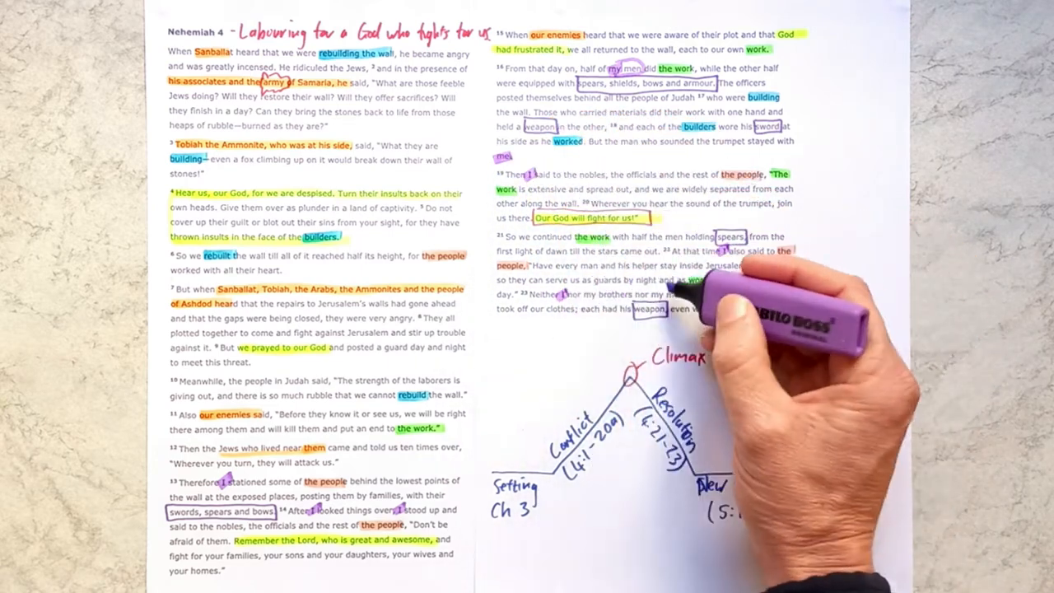
type("(4:20b)")
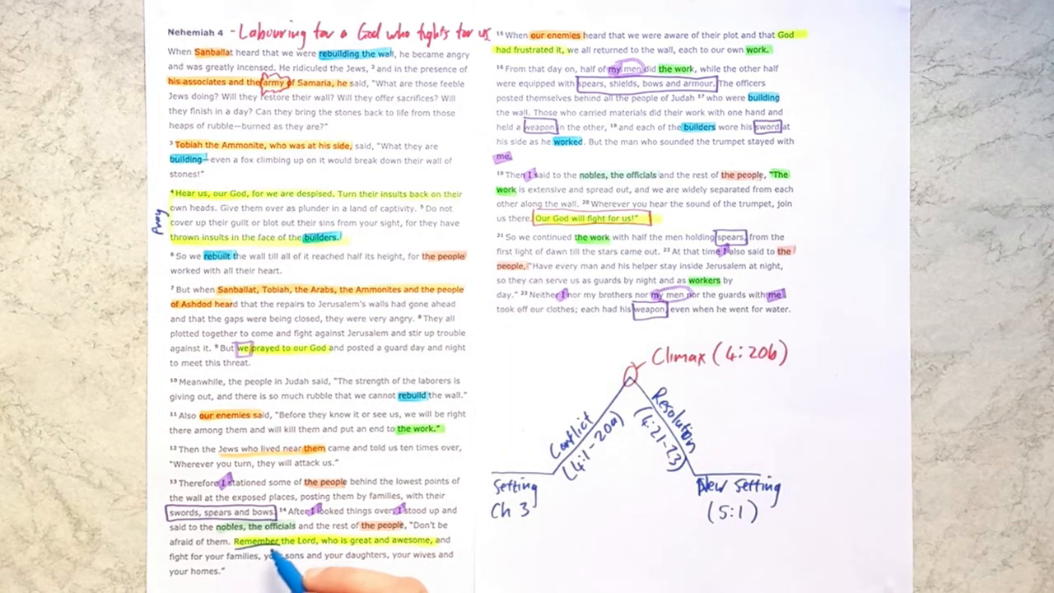
type("Trust")
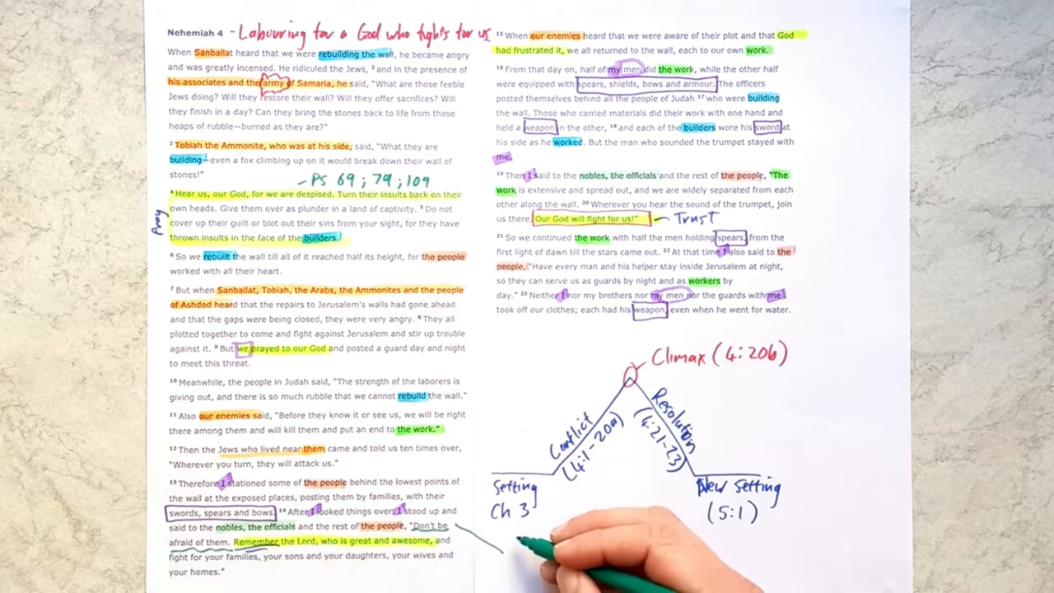
mouse_move(568, 535)
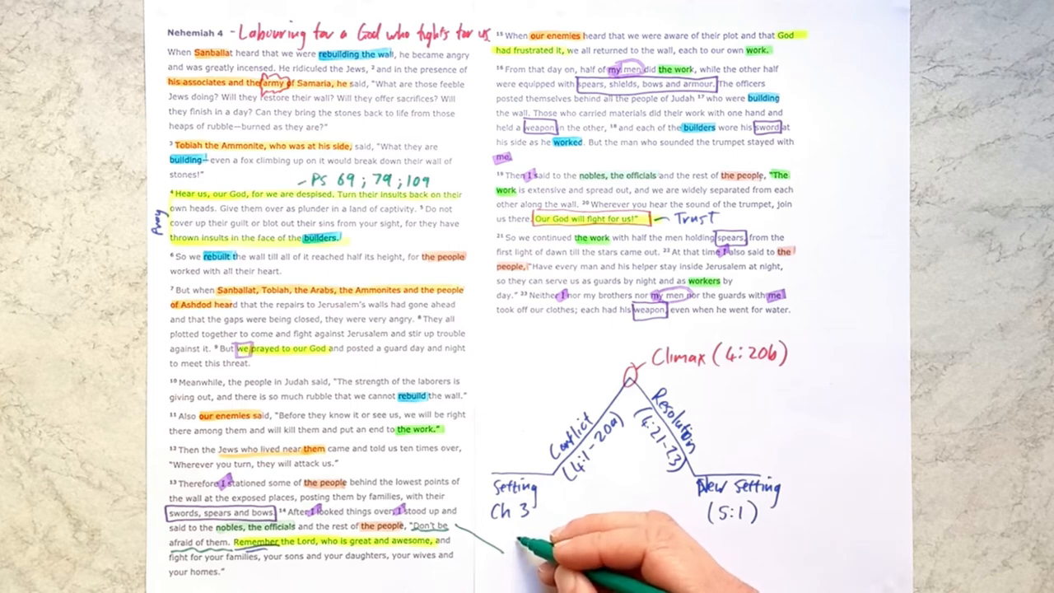
type("Ex 14;")
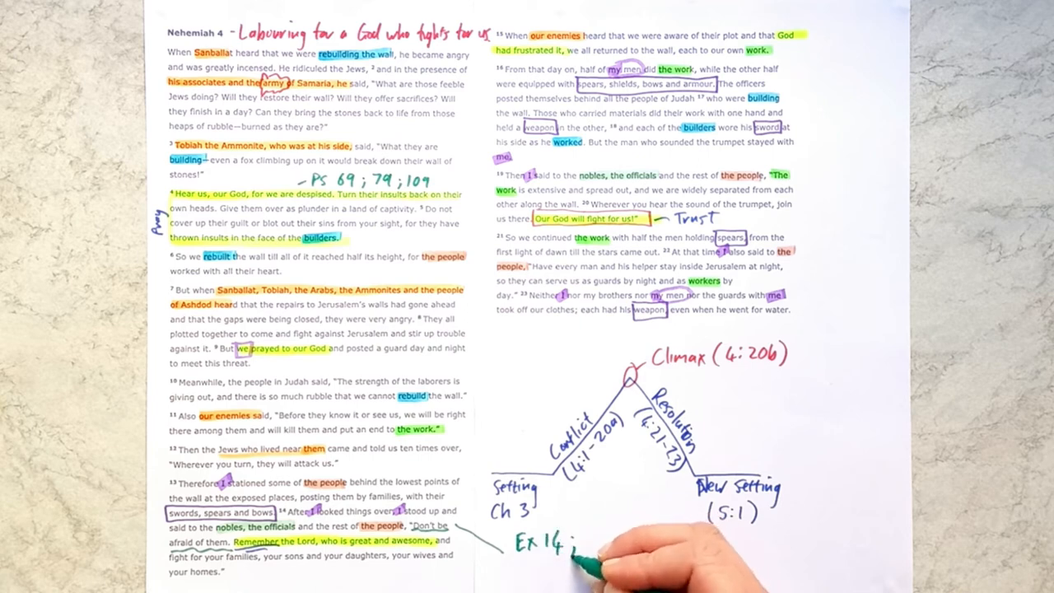
type("Deut 1 ; Josh 1")
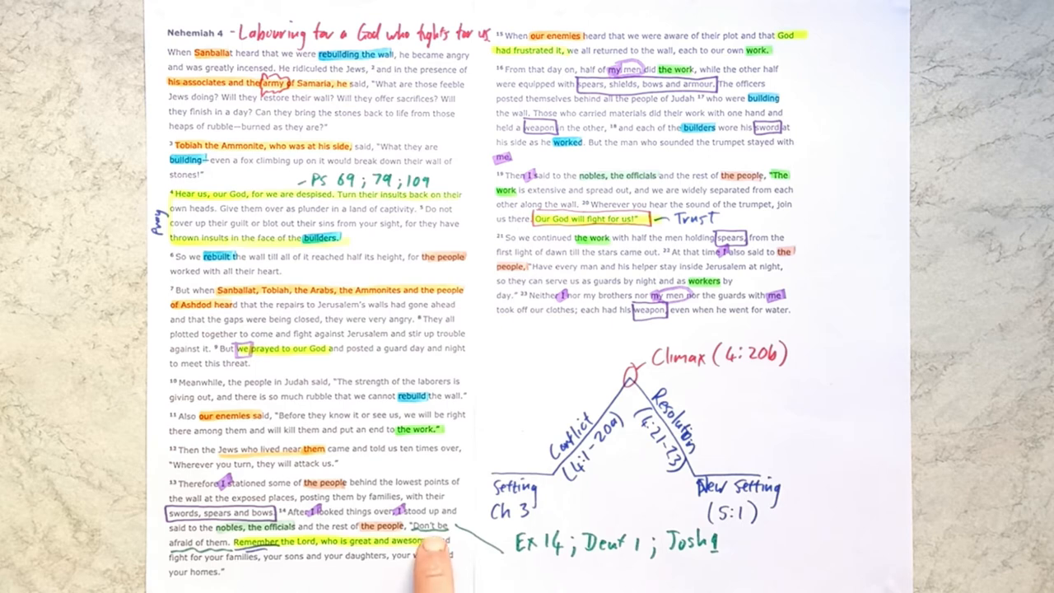
mouse_move(271, 560)
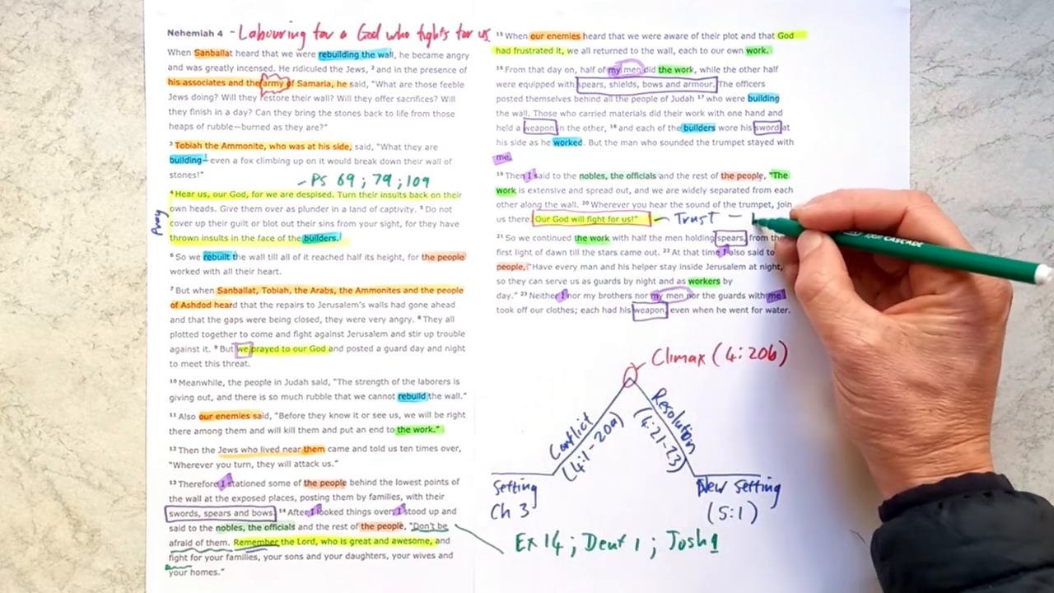
type("Ex 14:14 -Deut 1:30")
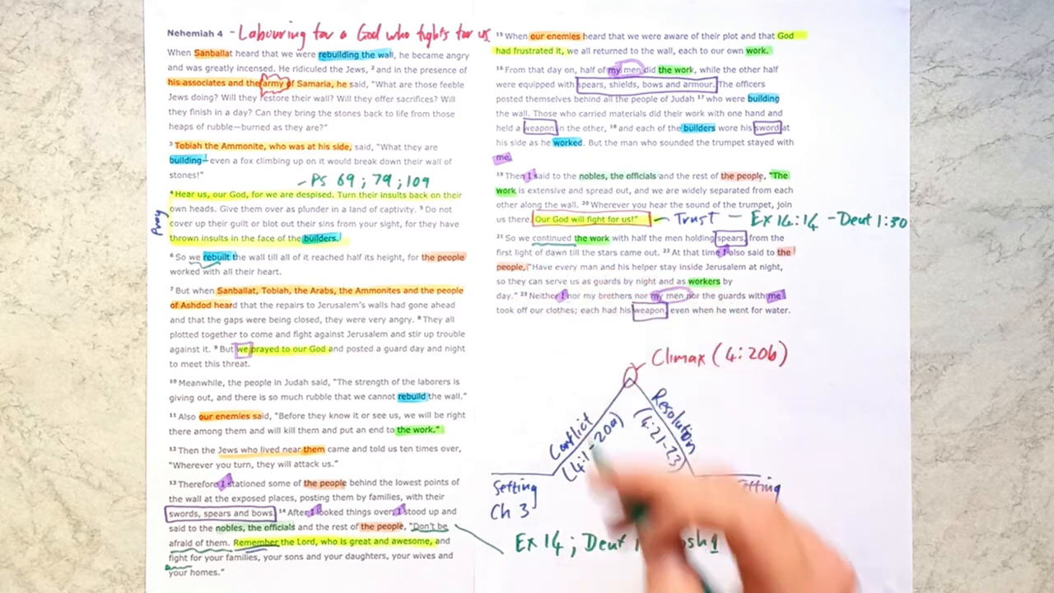
type("New Setting (5:1)")
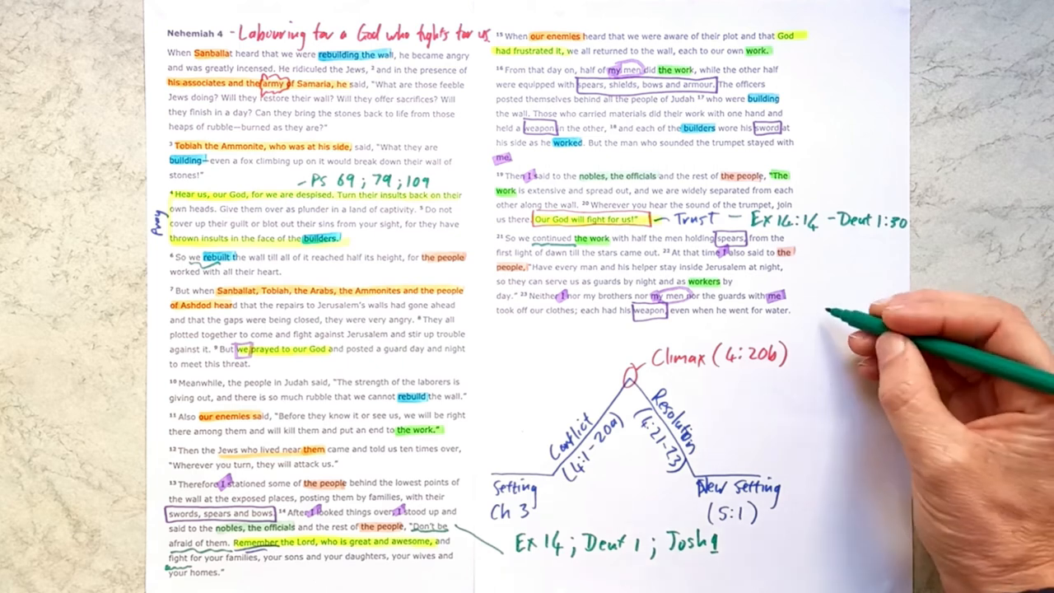
type("Eph")
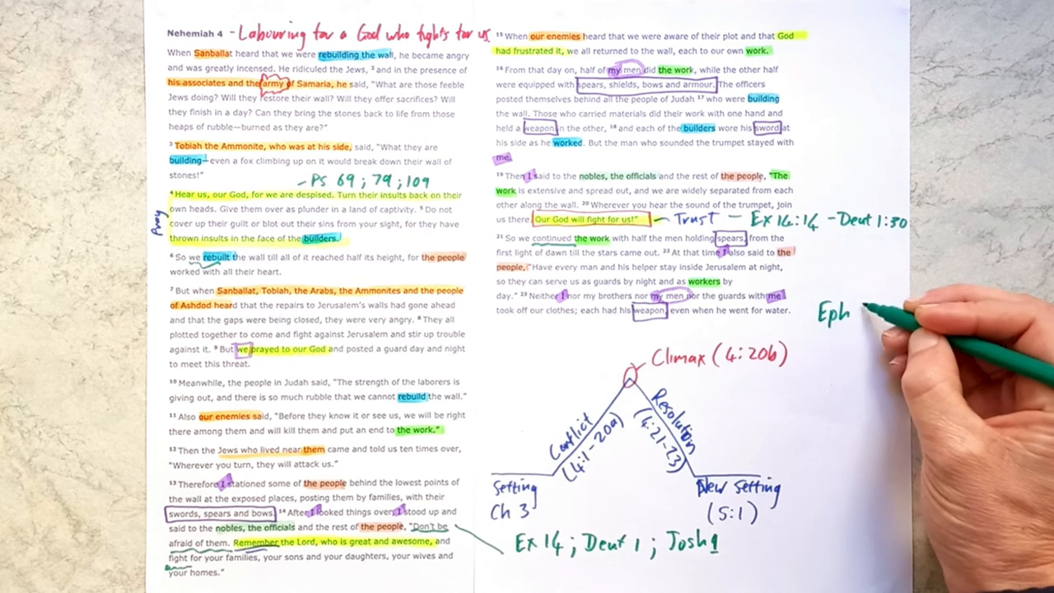
type("6:10(")
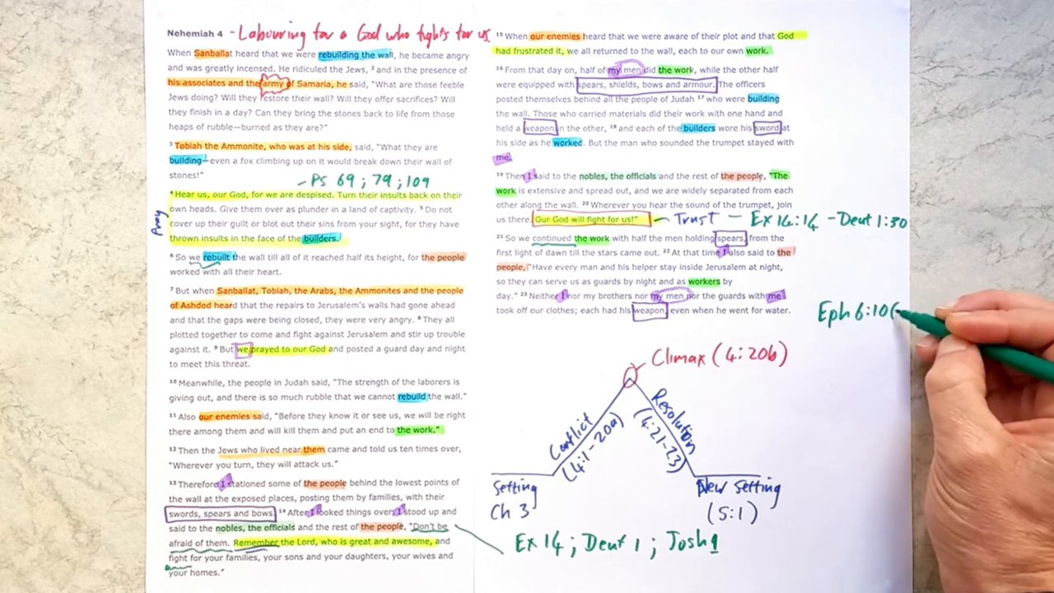